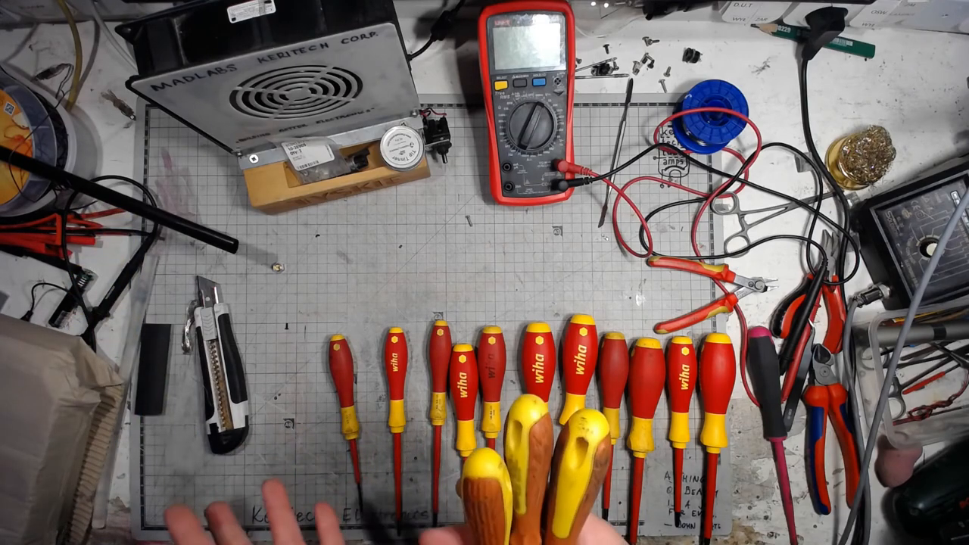
mouse_move(522, 492)
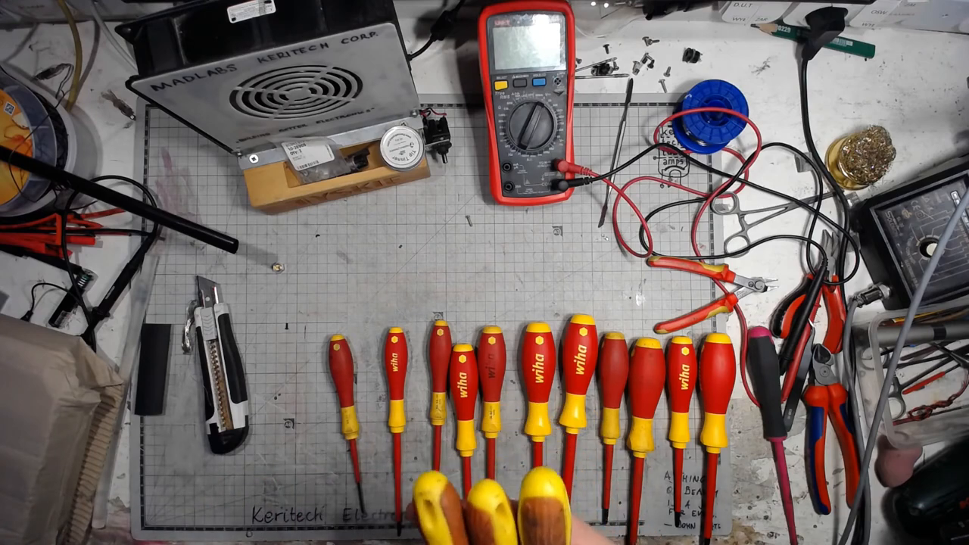